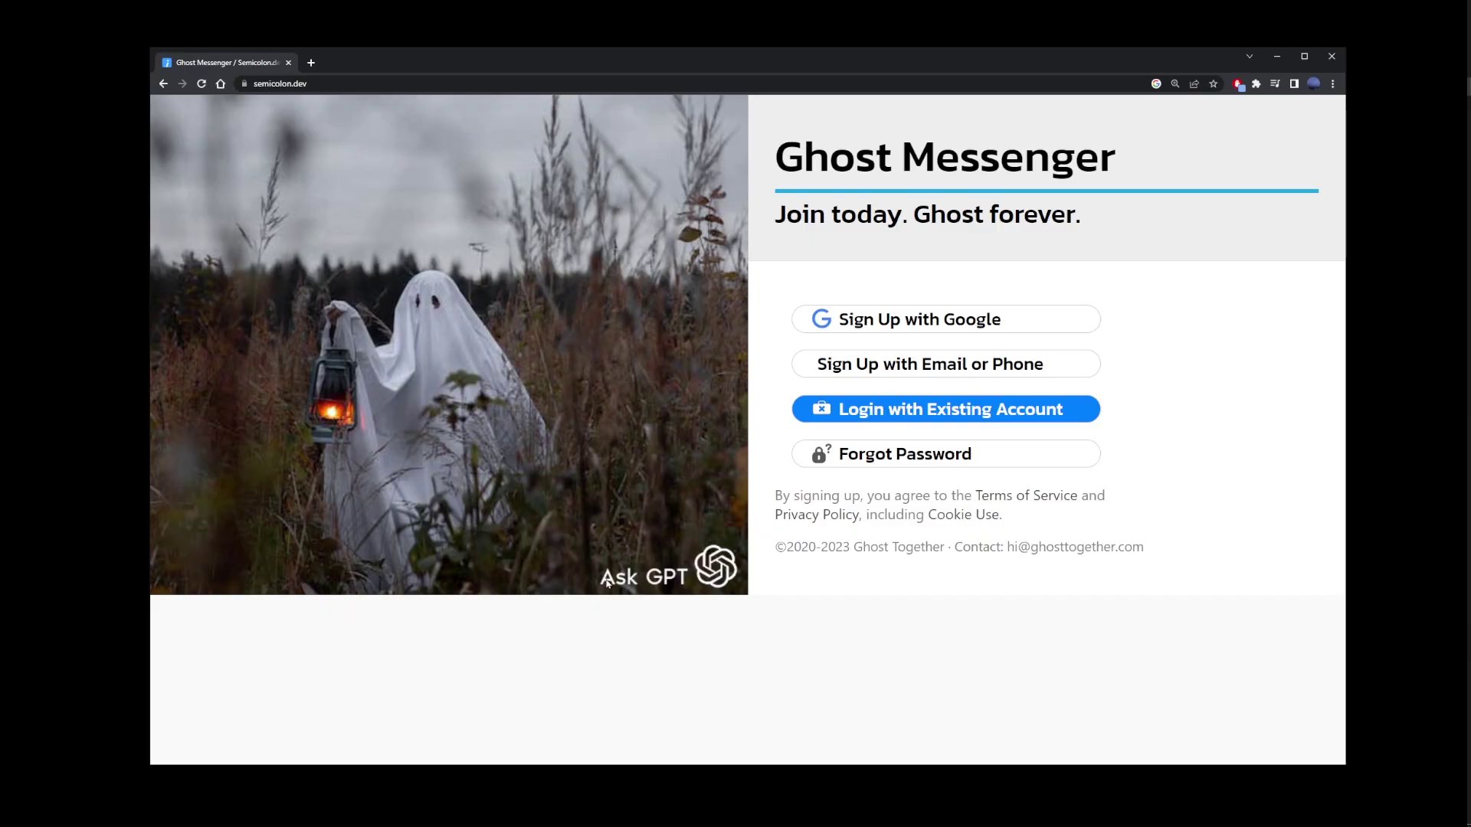
mouse_move(947, 416)
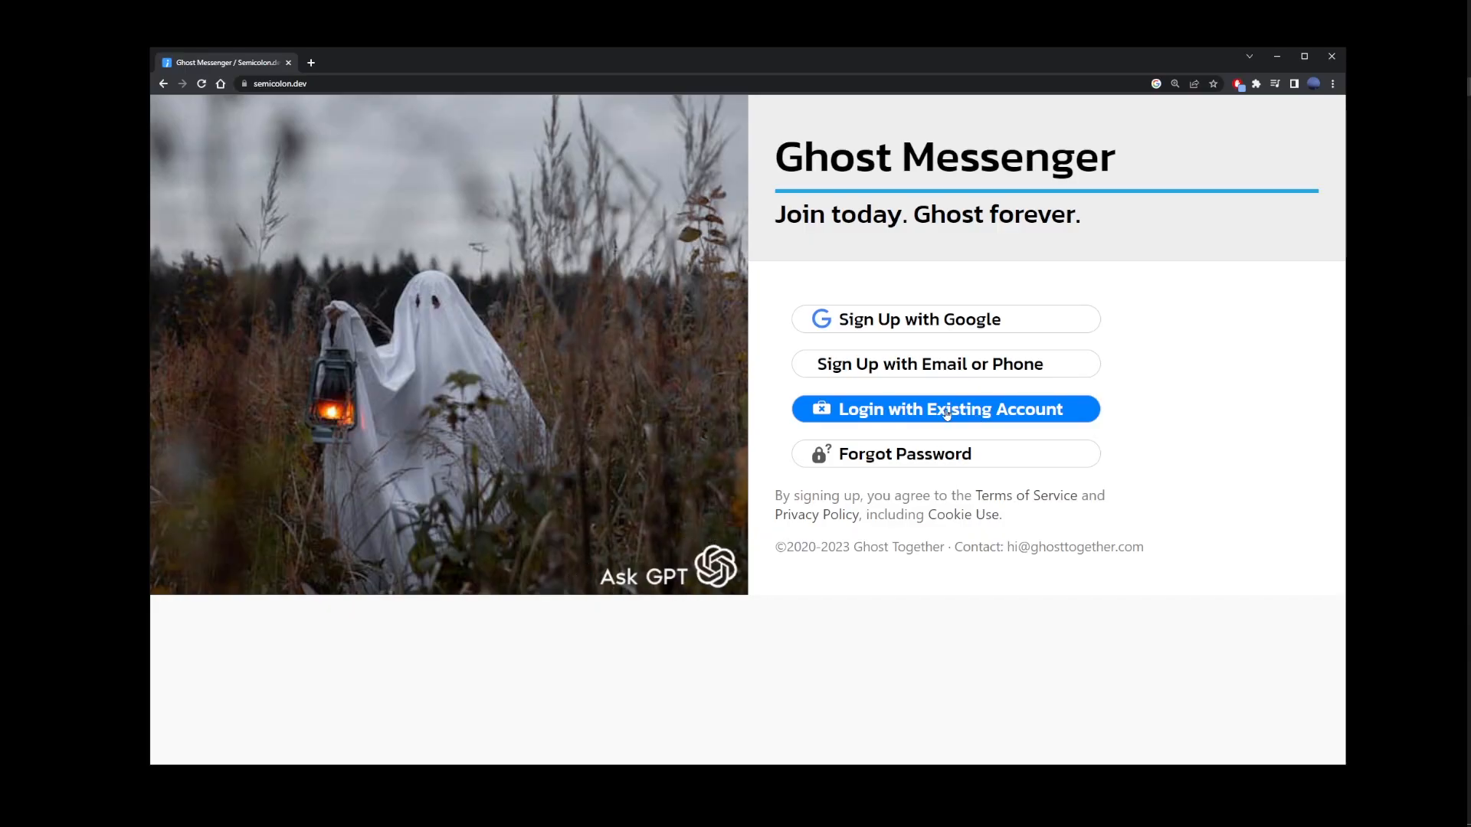
Log in to Ghost Together with the existing account.
left_click(945, 409)
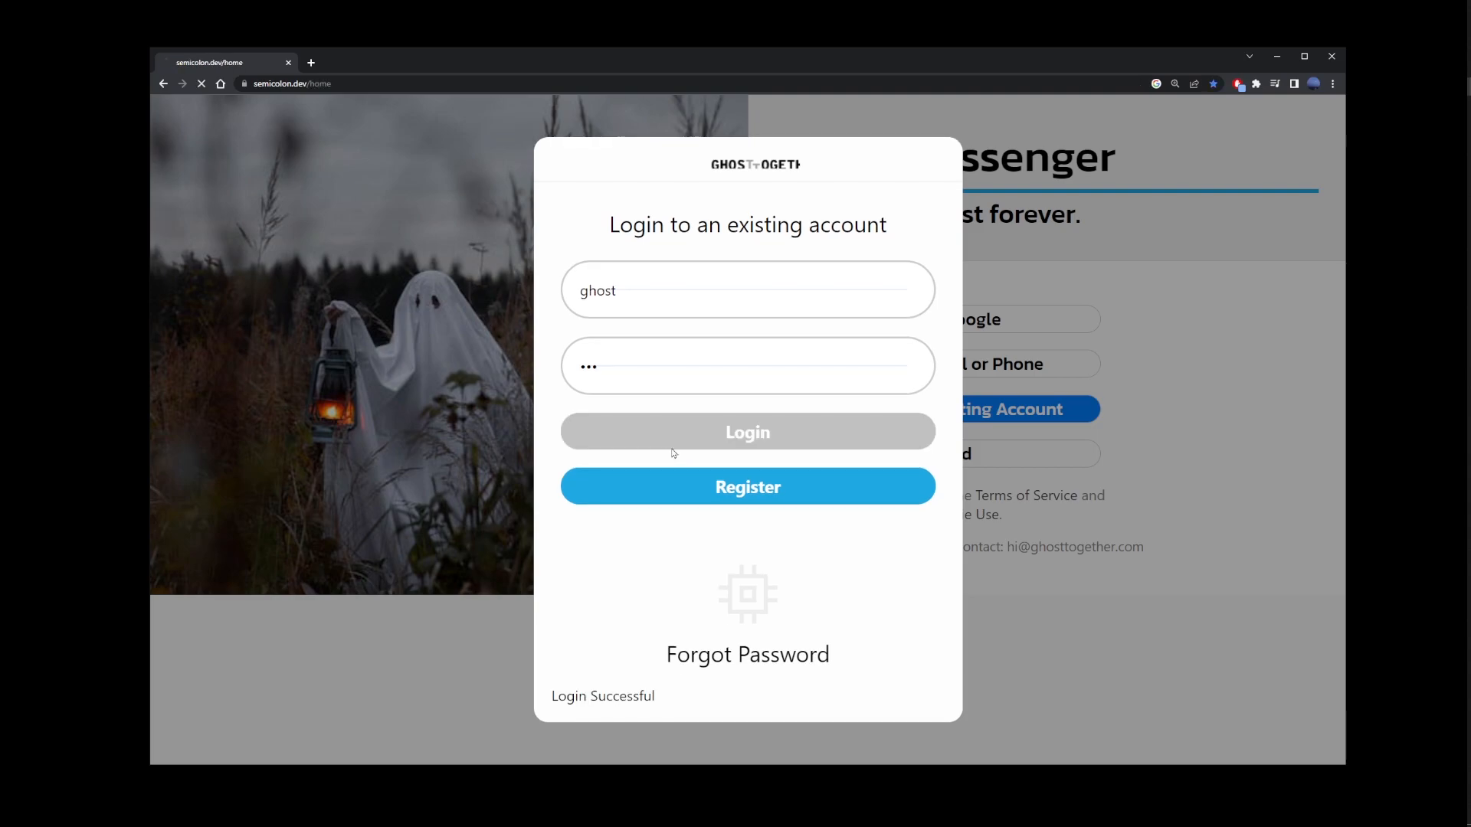
left_click(748, 432)
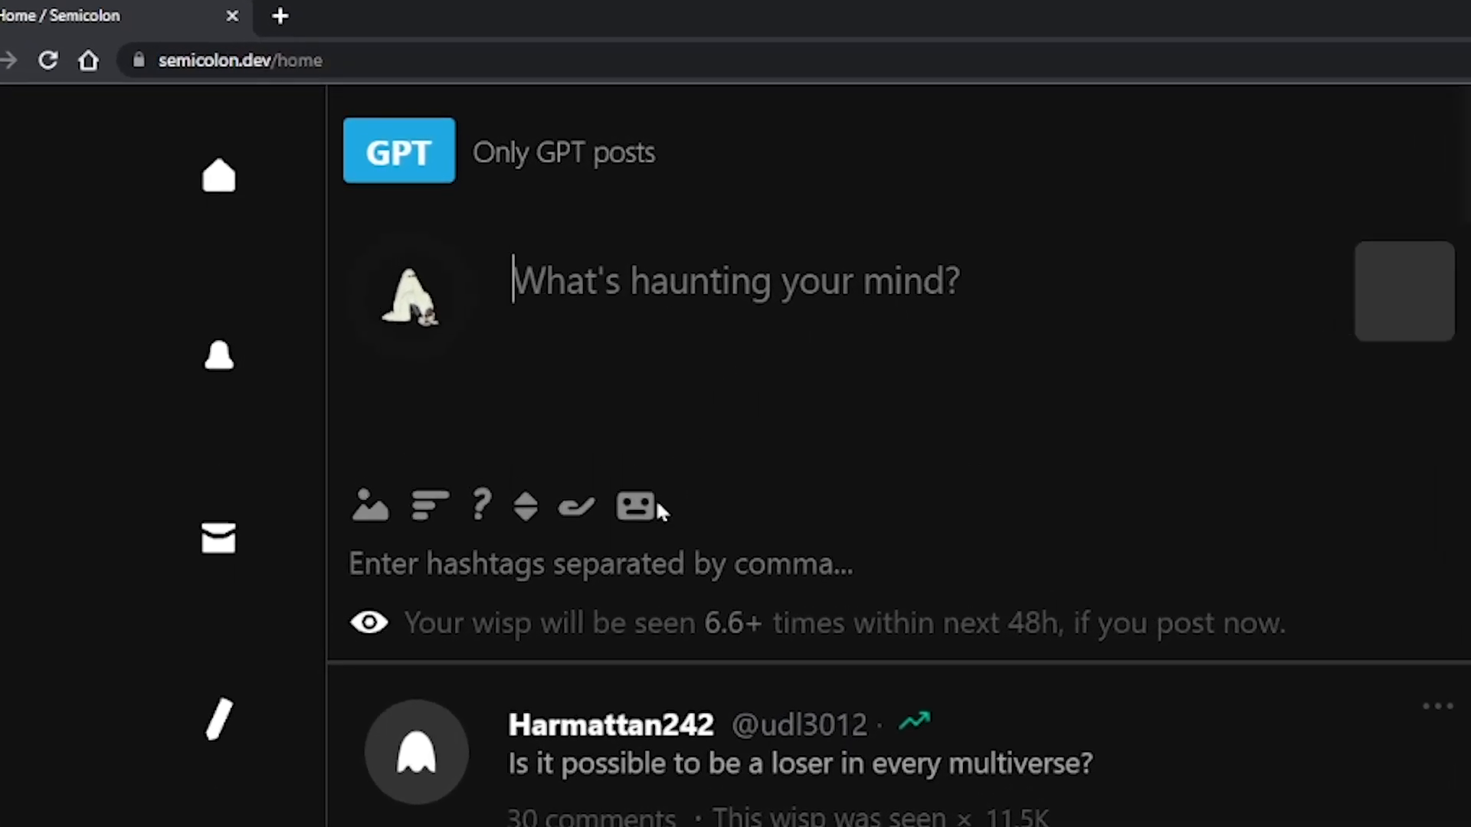
Post the GPT 3.5 prompt 'Make rice recipe.' as a new wisp from the composer.
left_click(634, 507)
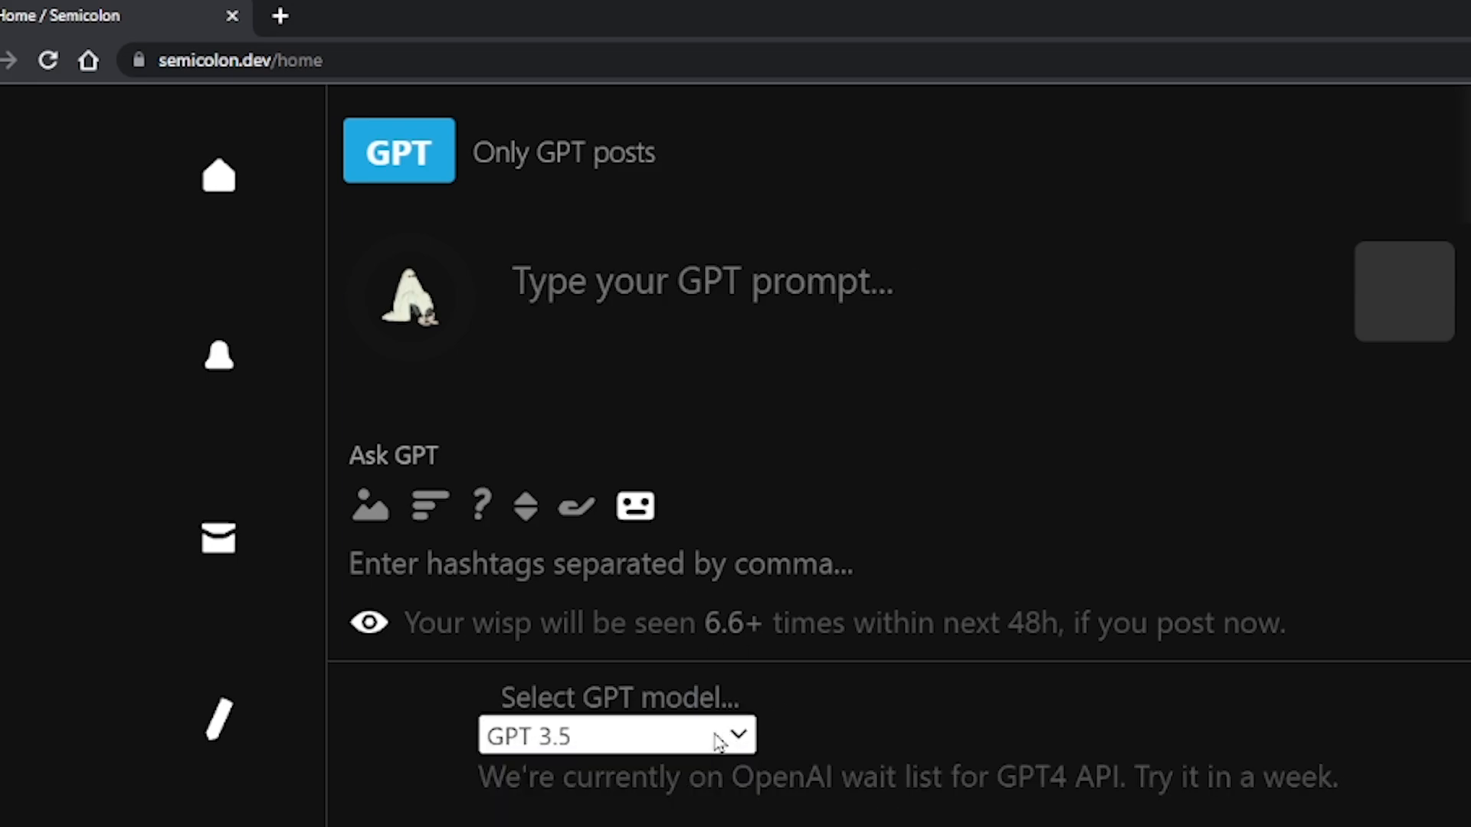
left_click(703, 282)
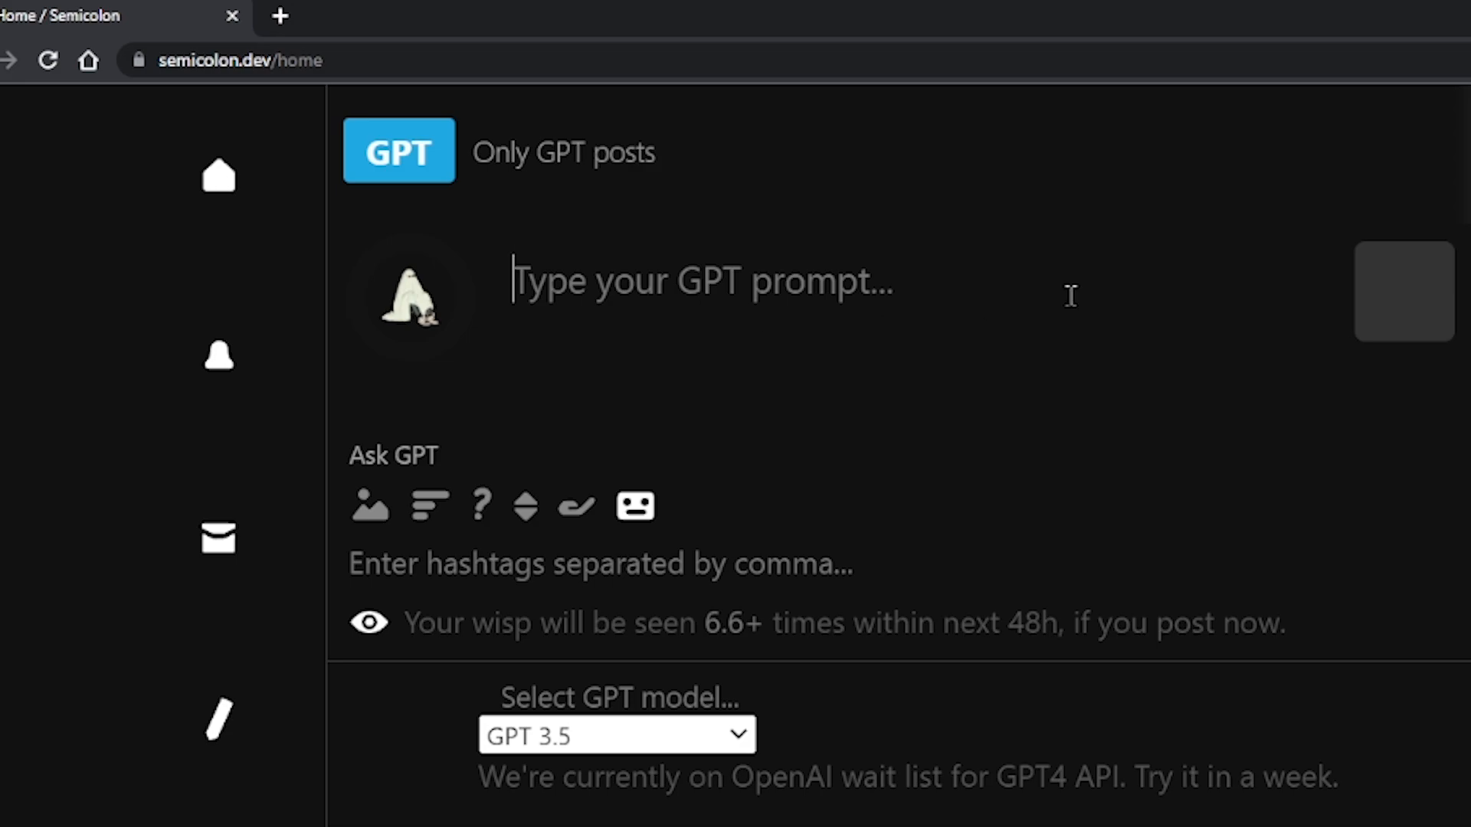
type("Make rice recipe.")
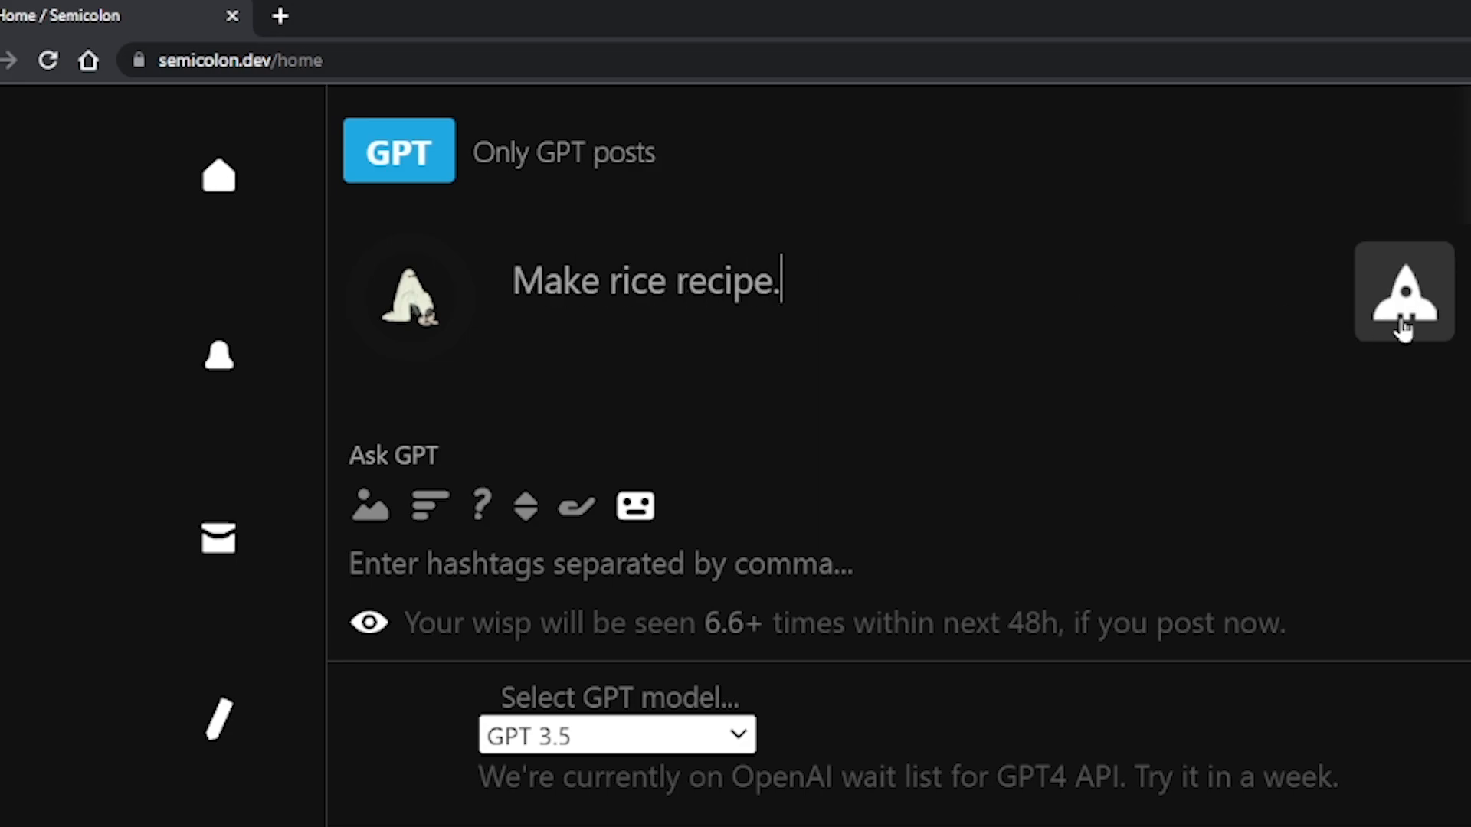
left_click(1403, 291)
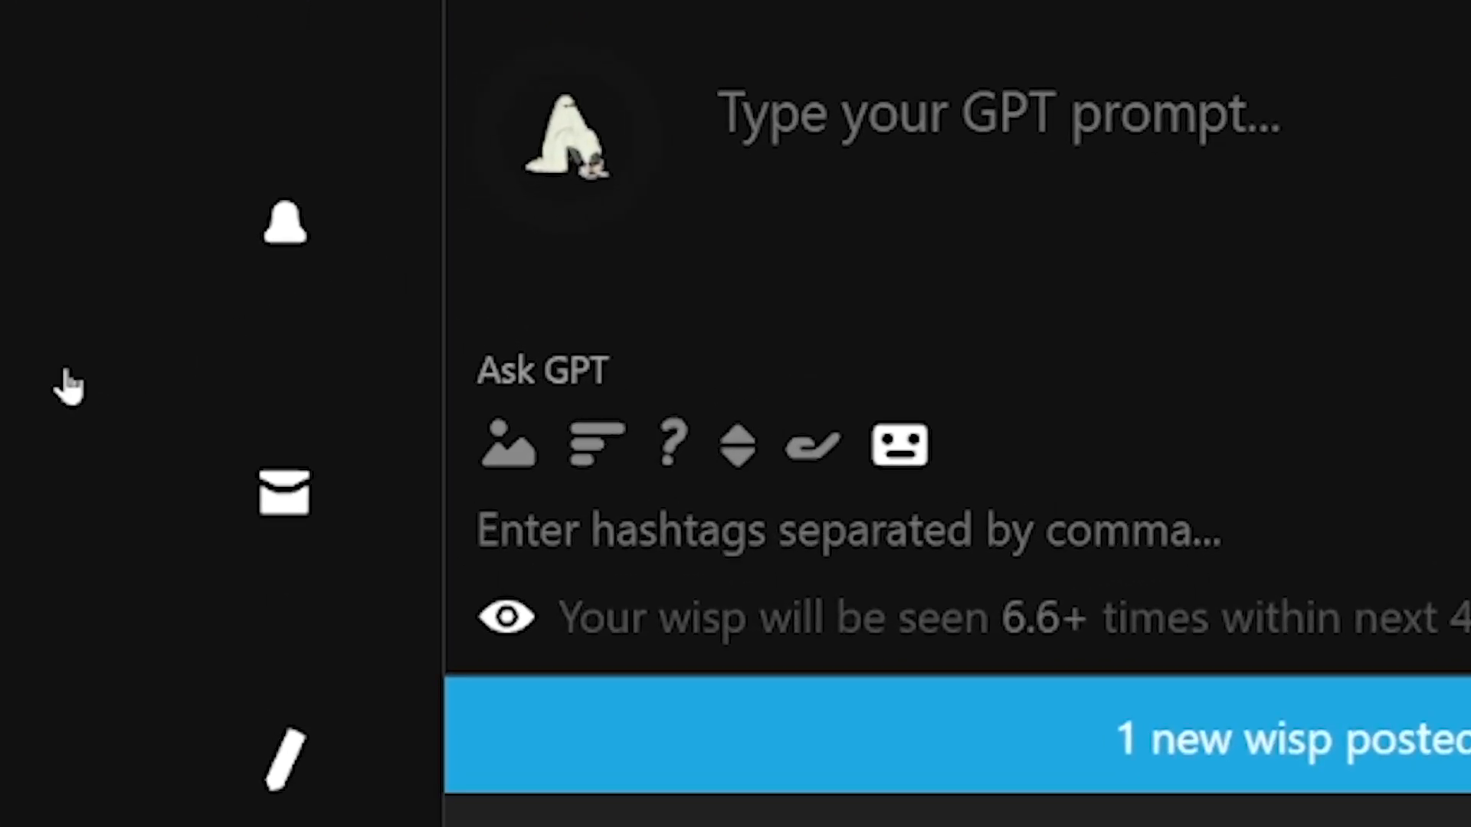
mouse_move(331, 300)
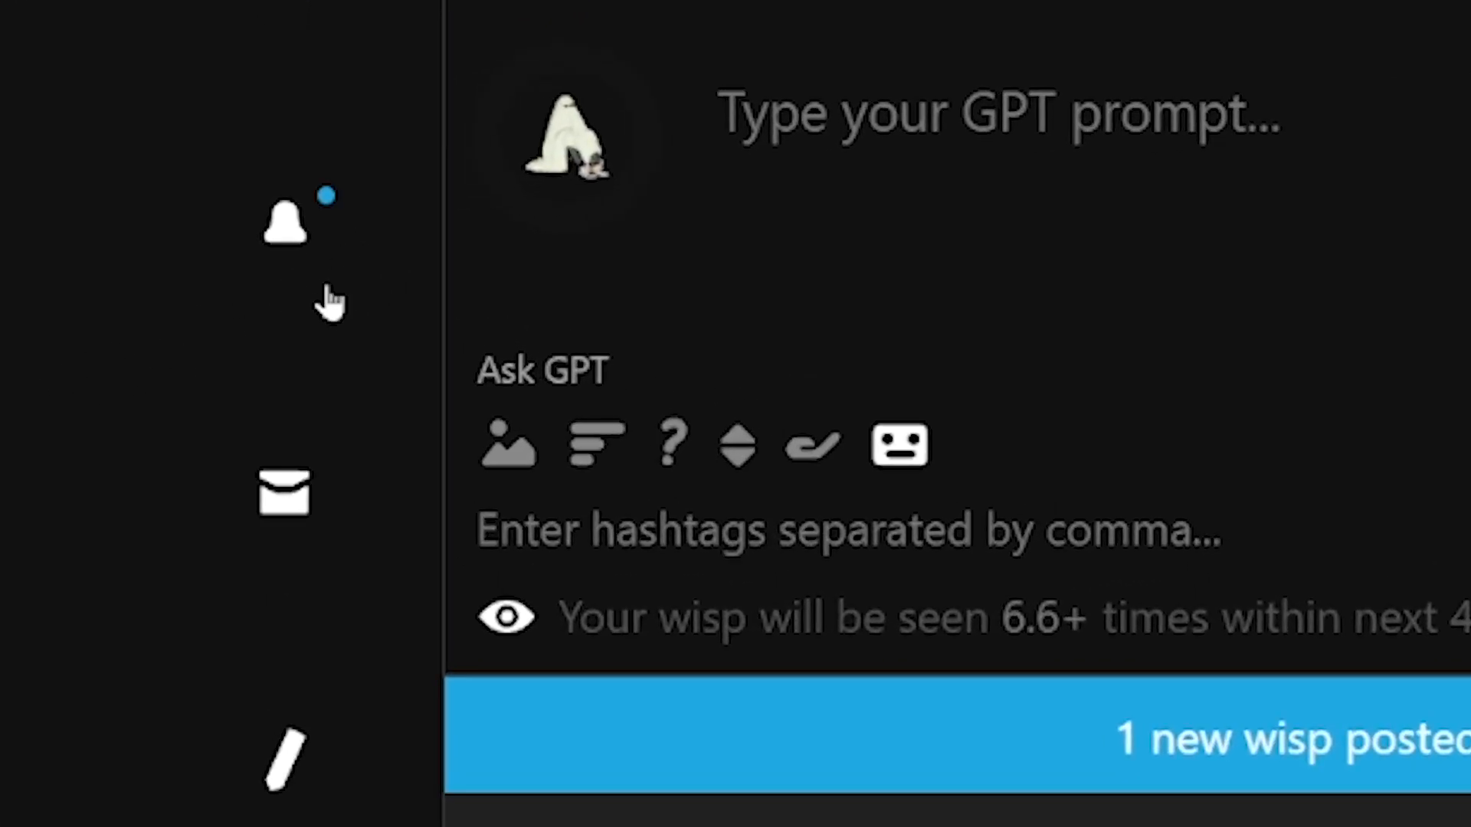
mouse_move(286, 235)
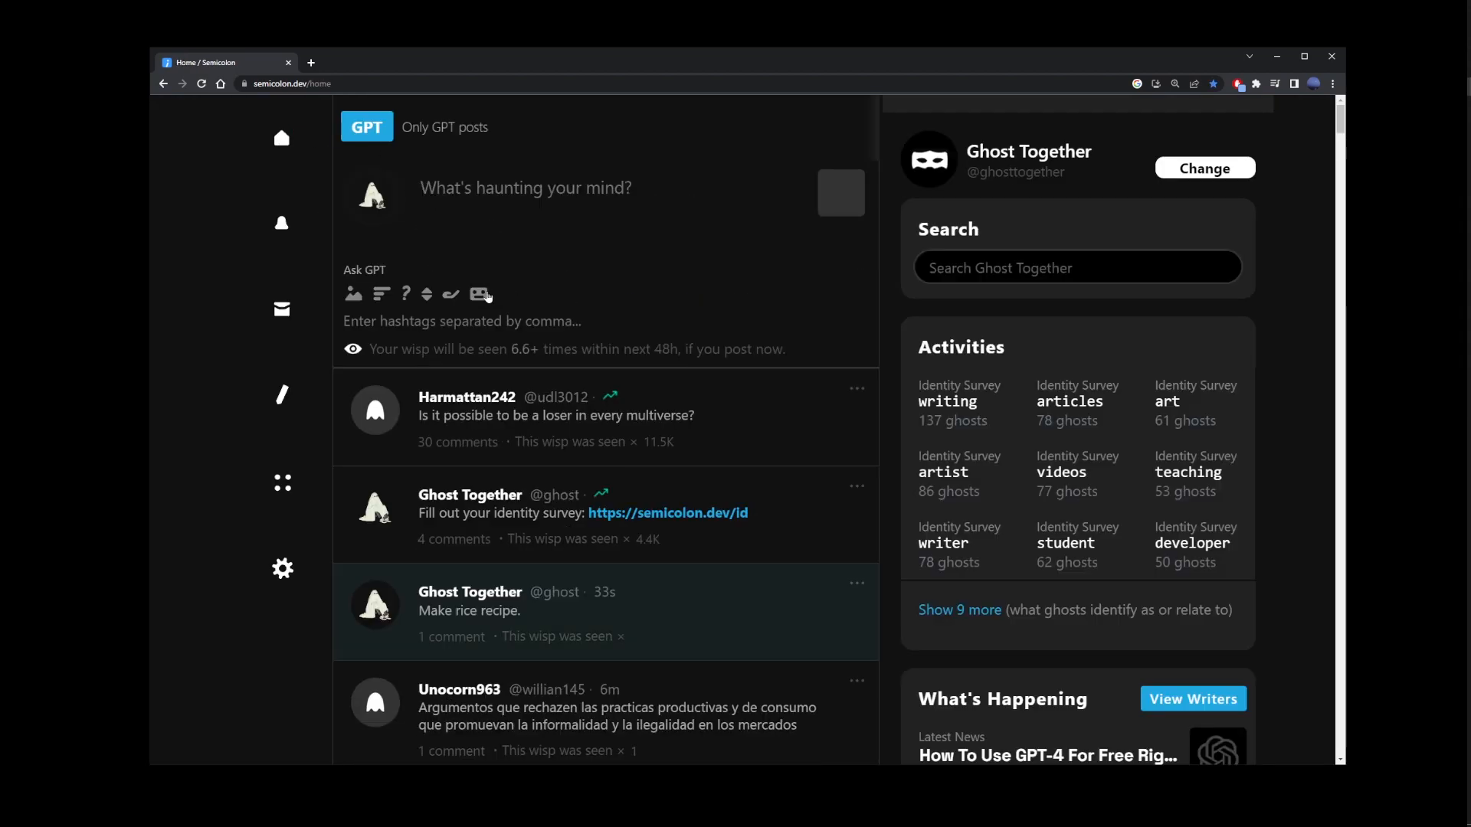
Turn GPT prompting back on in the composer, then head to Poe.
left_click(480, 295)
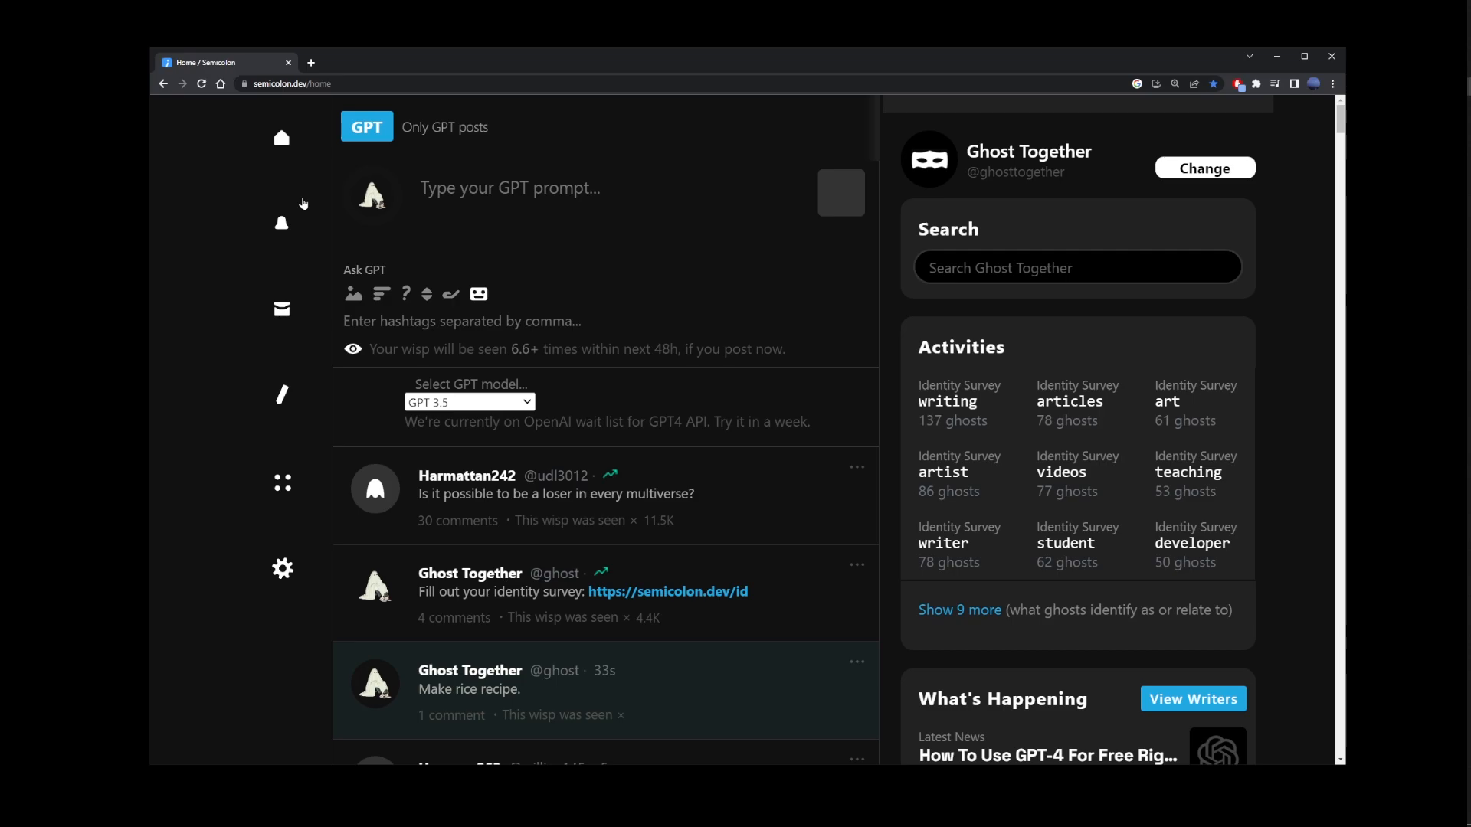
left_click(291, 83)
type("poe.com")
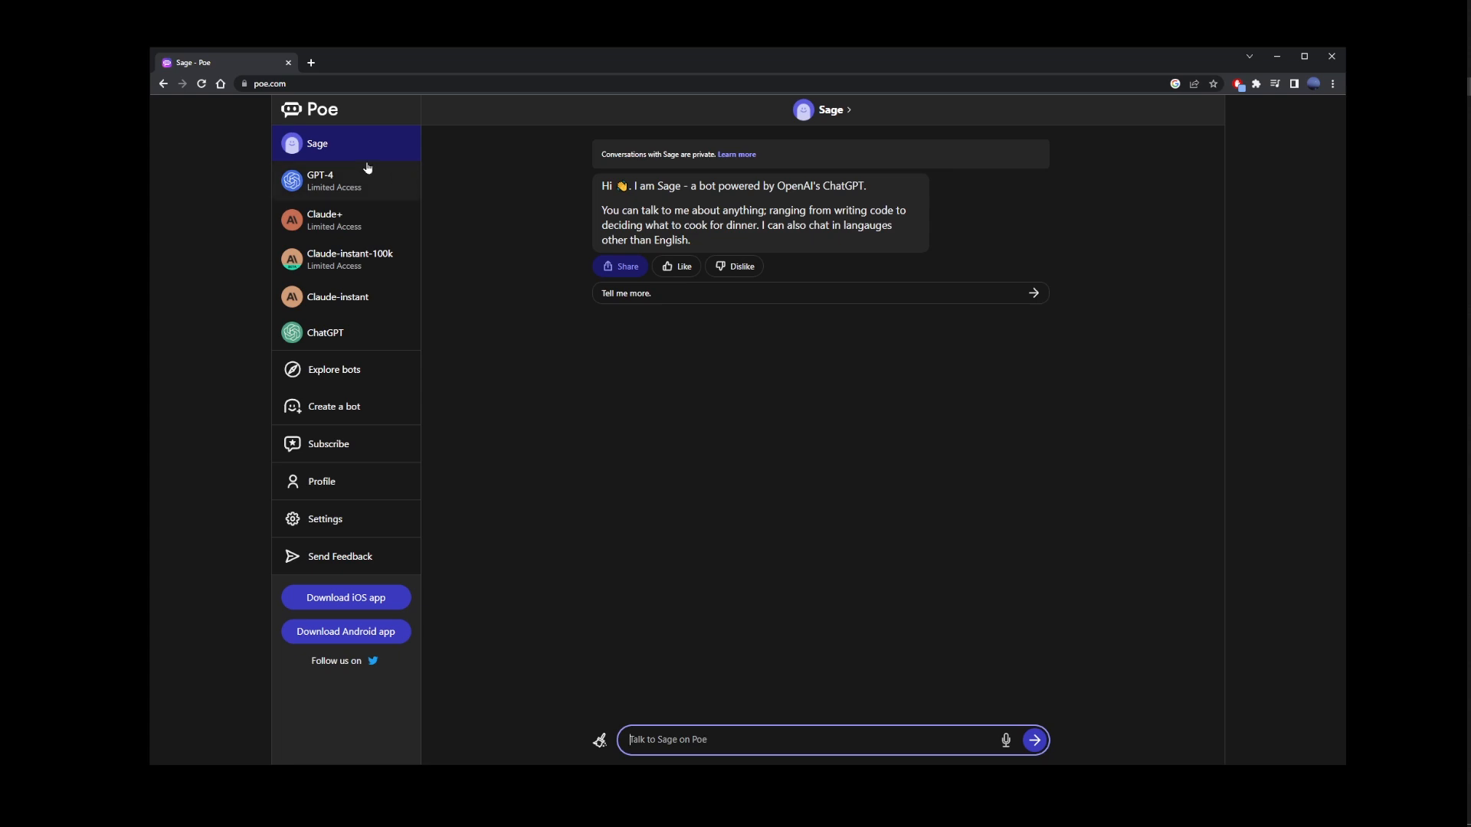
mouse_move(337, 295)
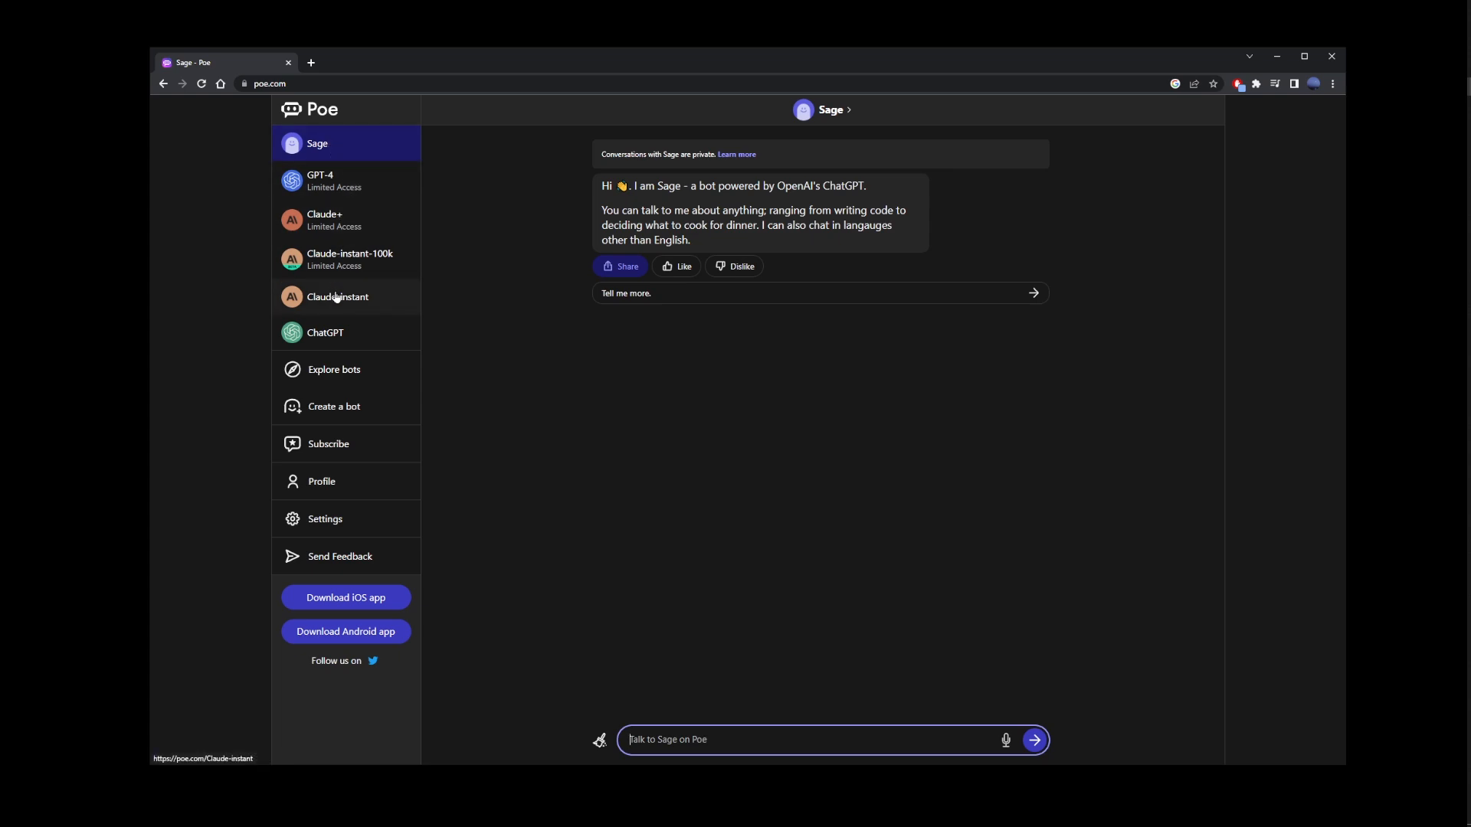
mouse_move(334, 345)
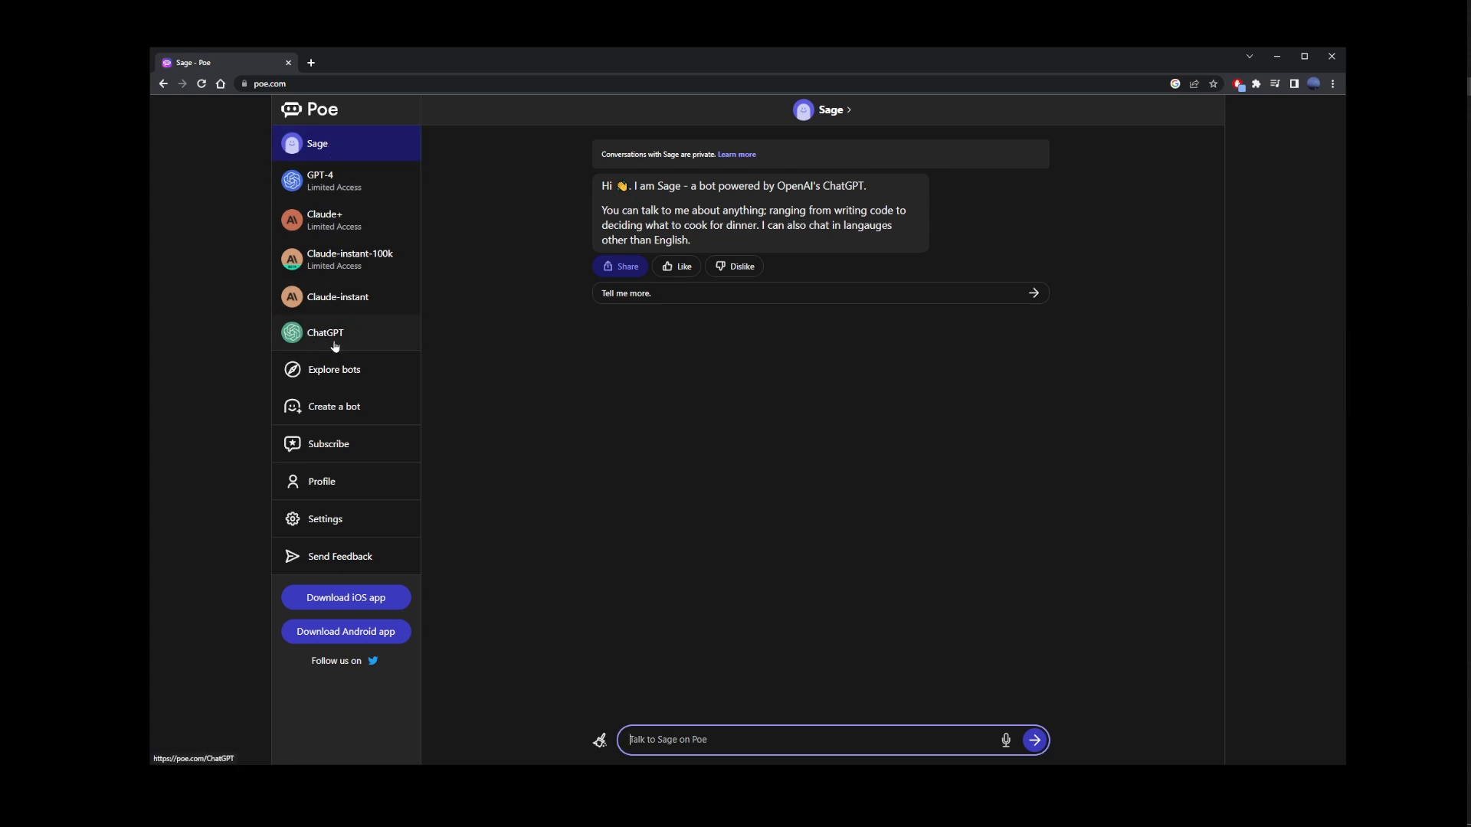
mouse_move(333, 181)
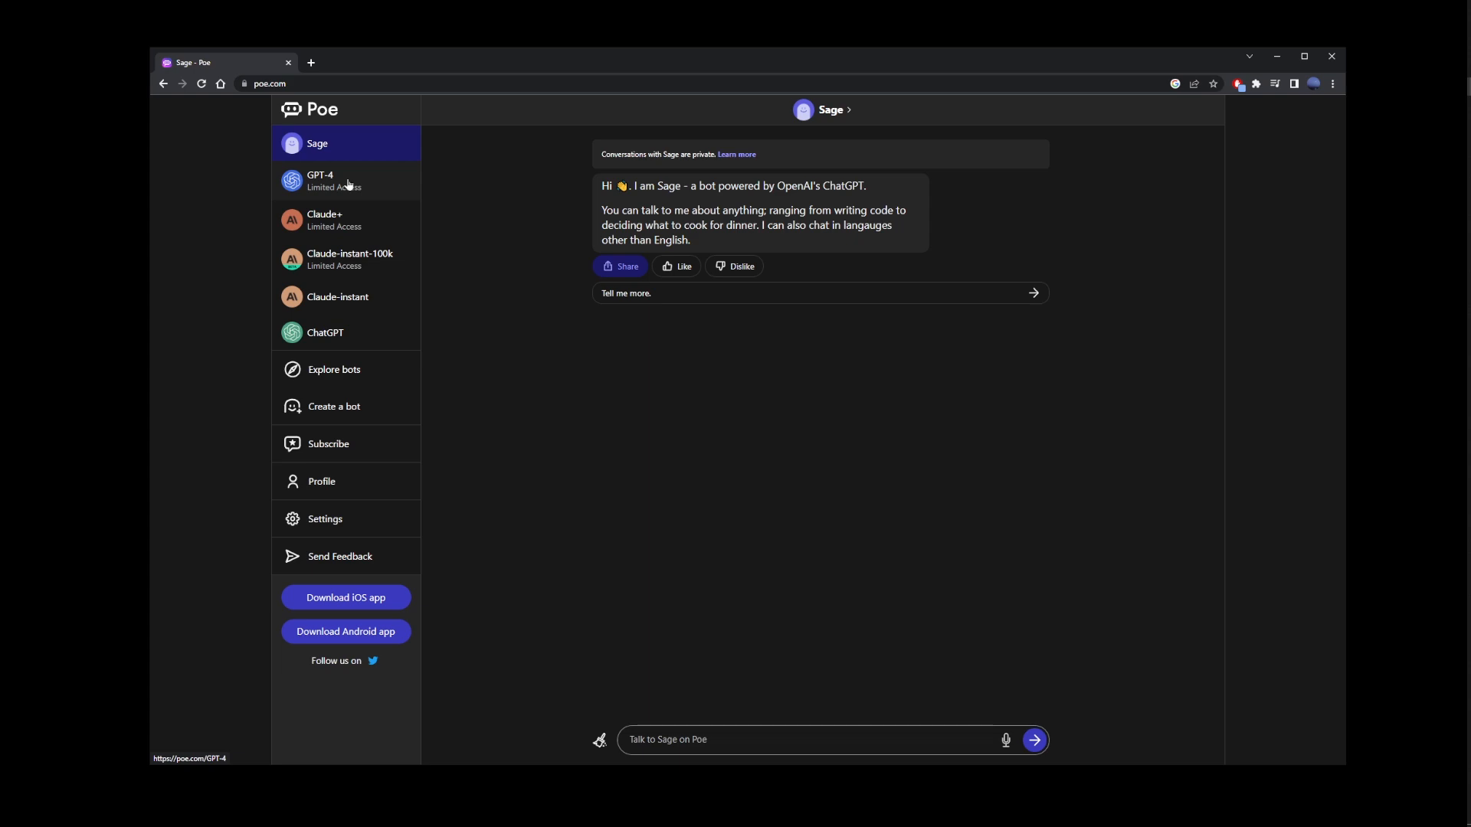
Choose the GPT-4 bot from Poe's sidebar bot list.
left_click(345, 181)
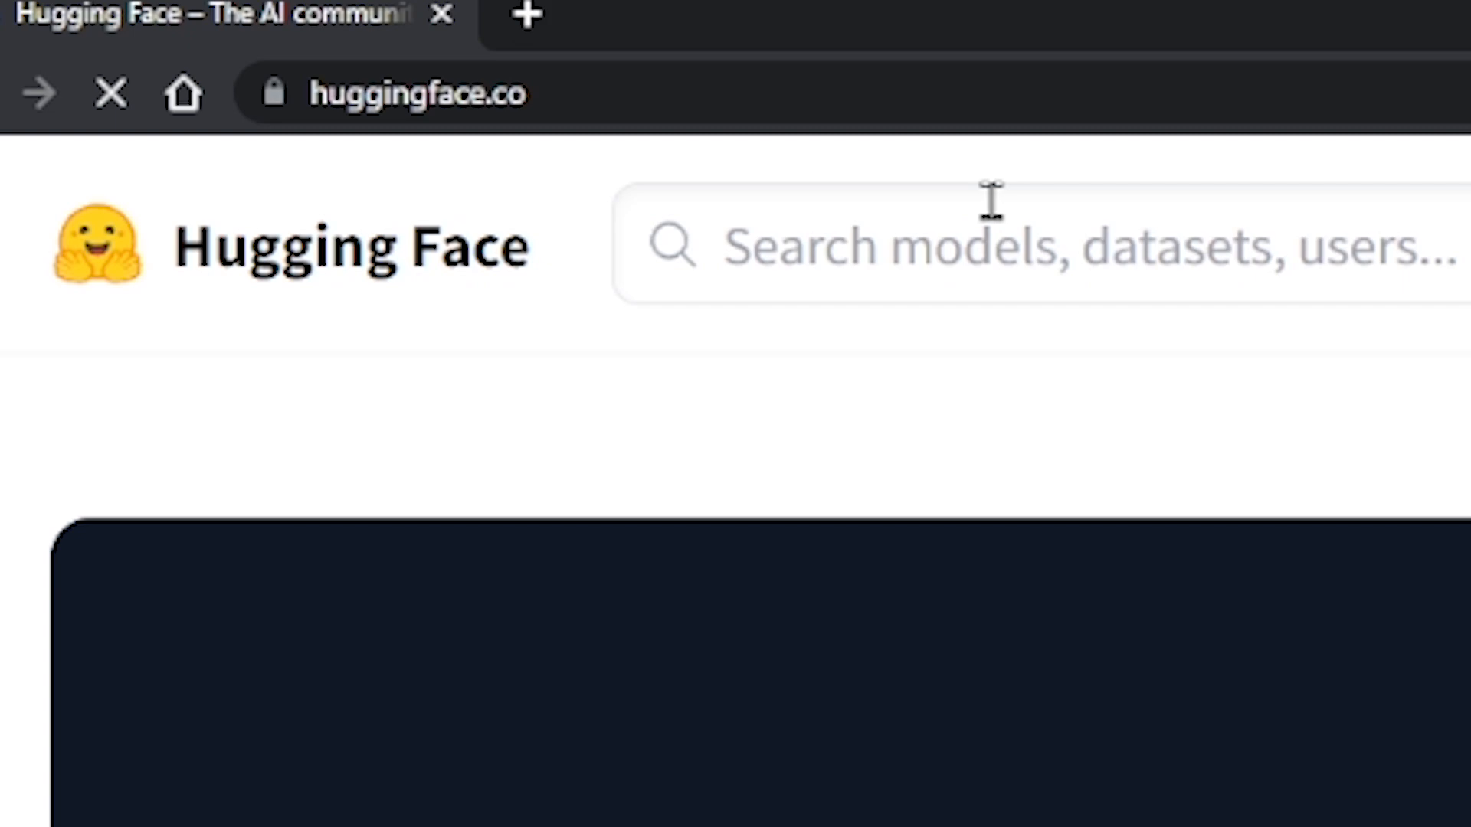
Search Hugging Face Spaces for 'gpt4', then refine it to 'gpt4all' and browse the results.
scroll("down", 3)
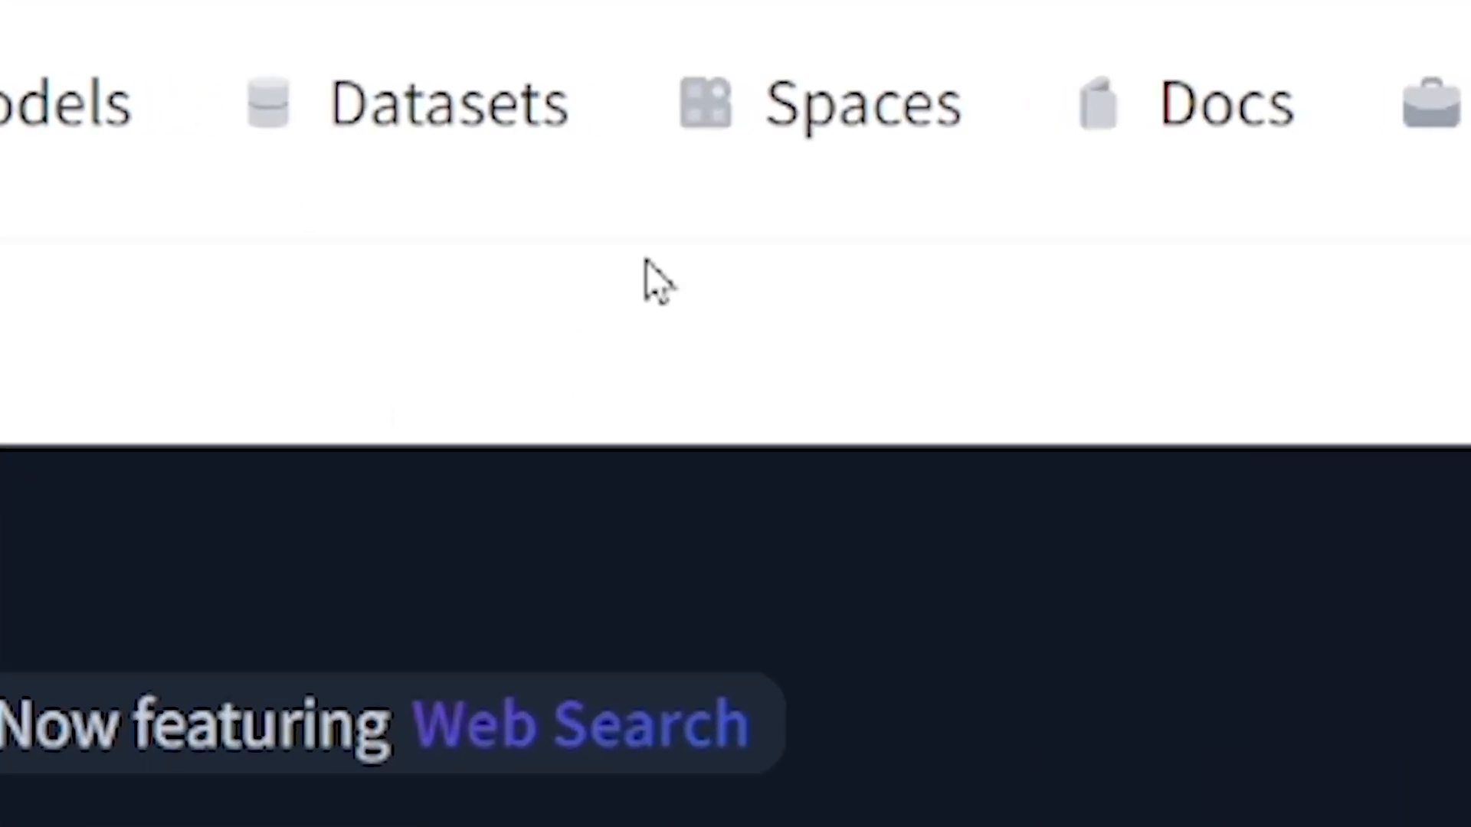
left_click(861, 102)
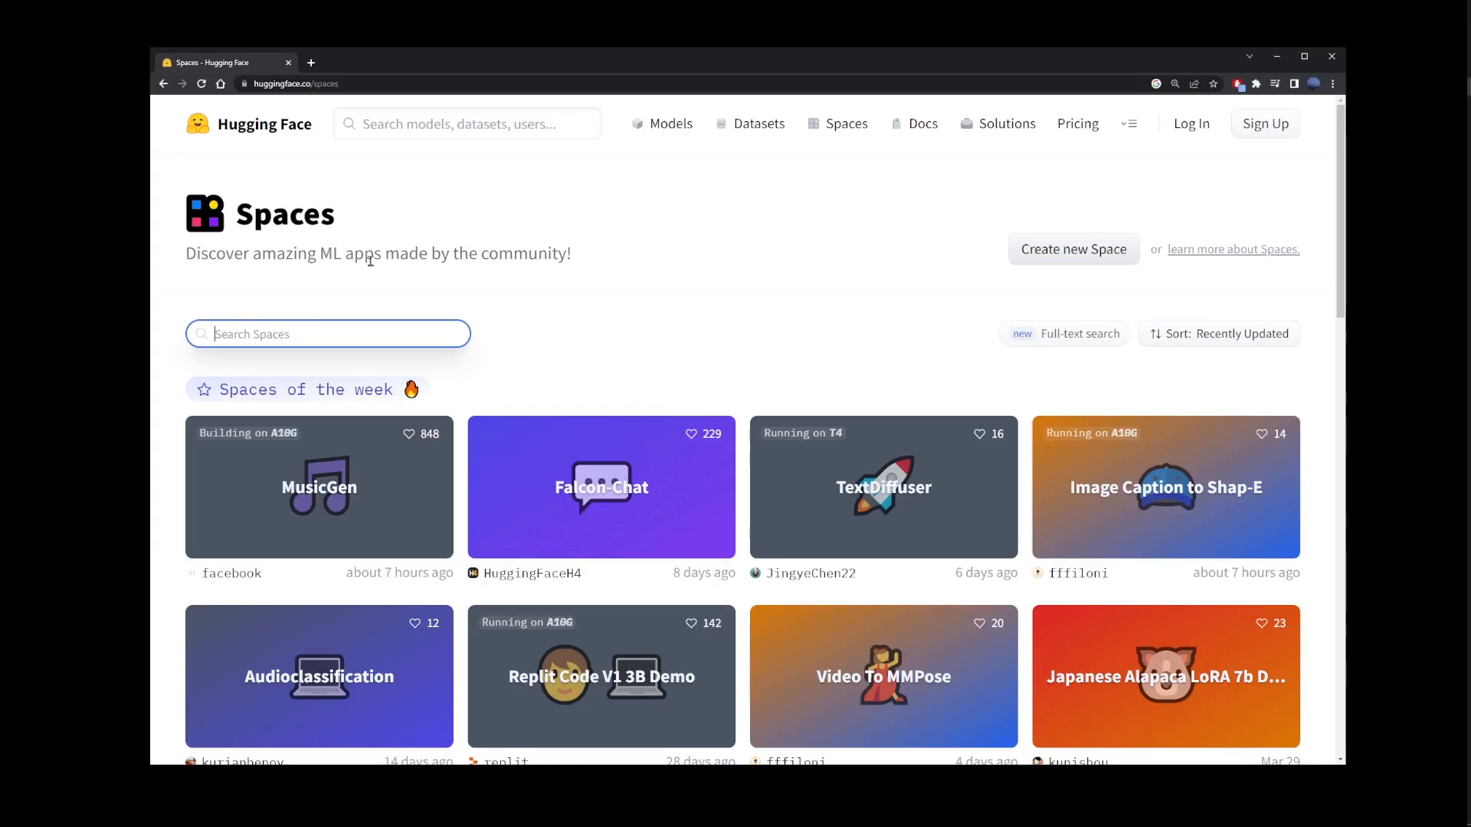
type("gpt4")
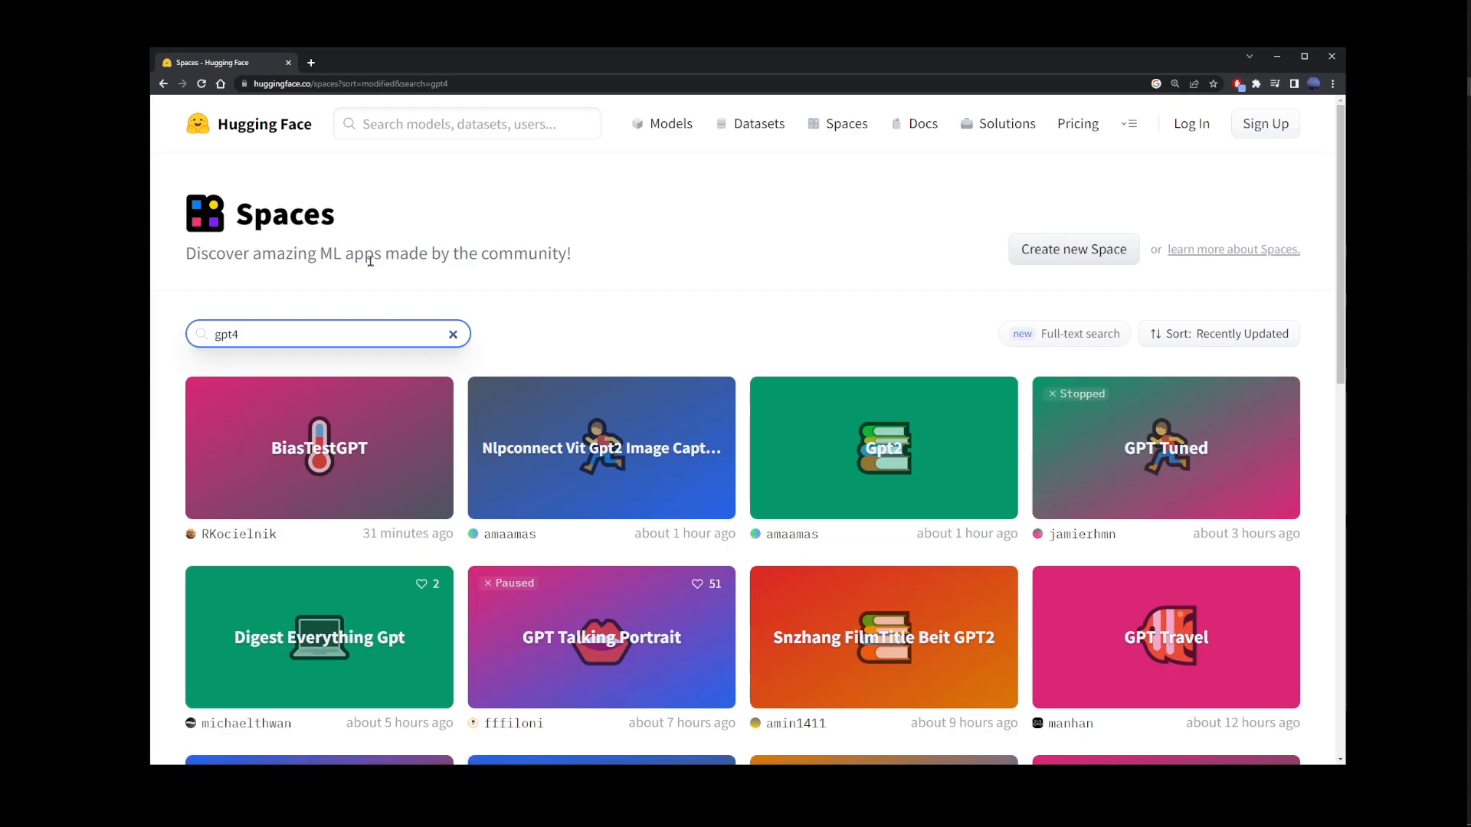
scroll("down", 3)
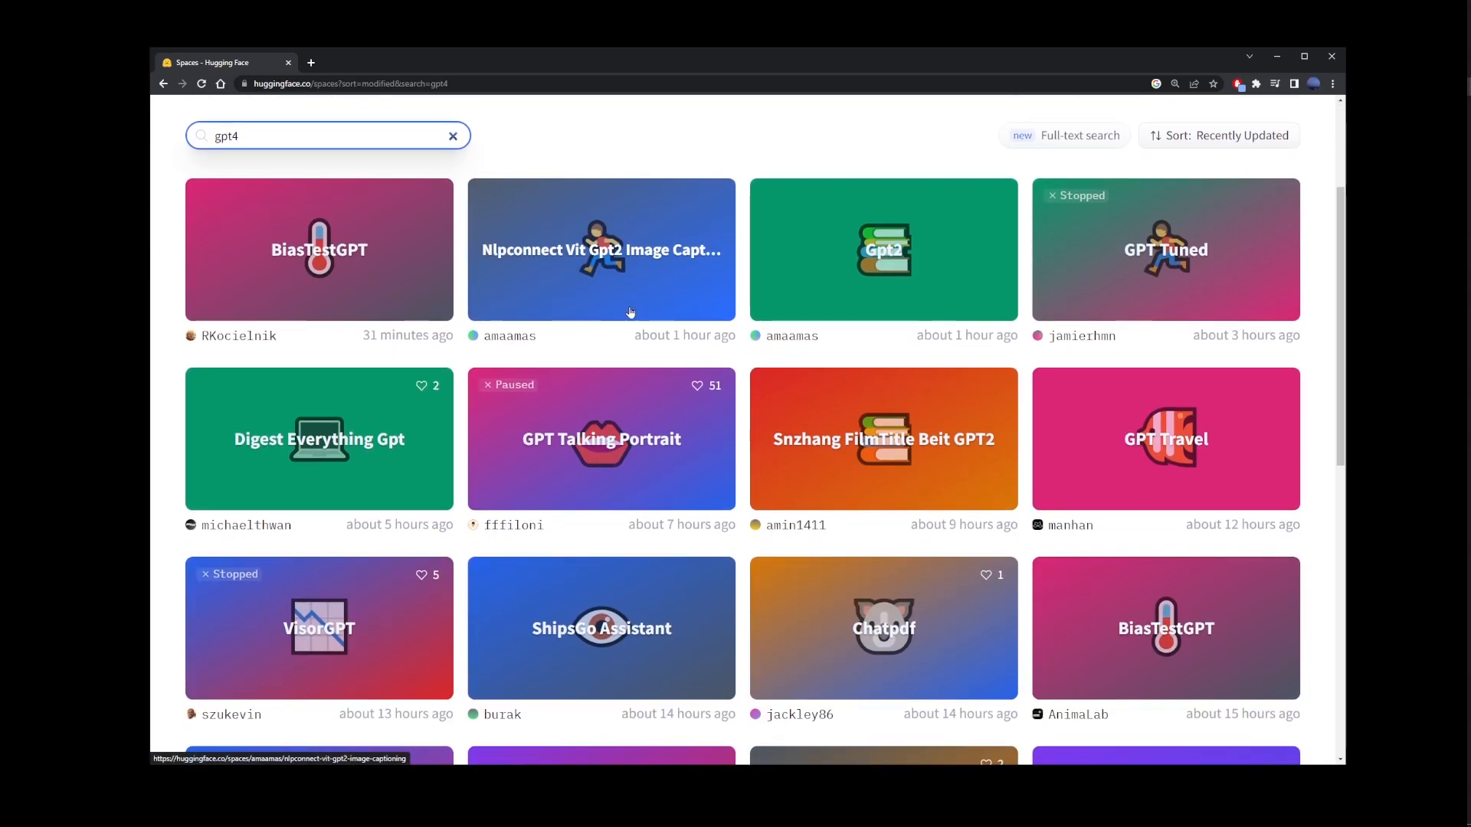
scroll("down", 3)
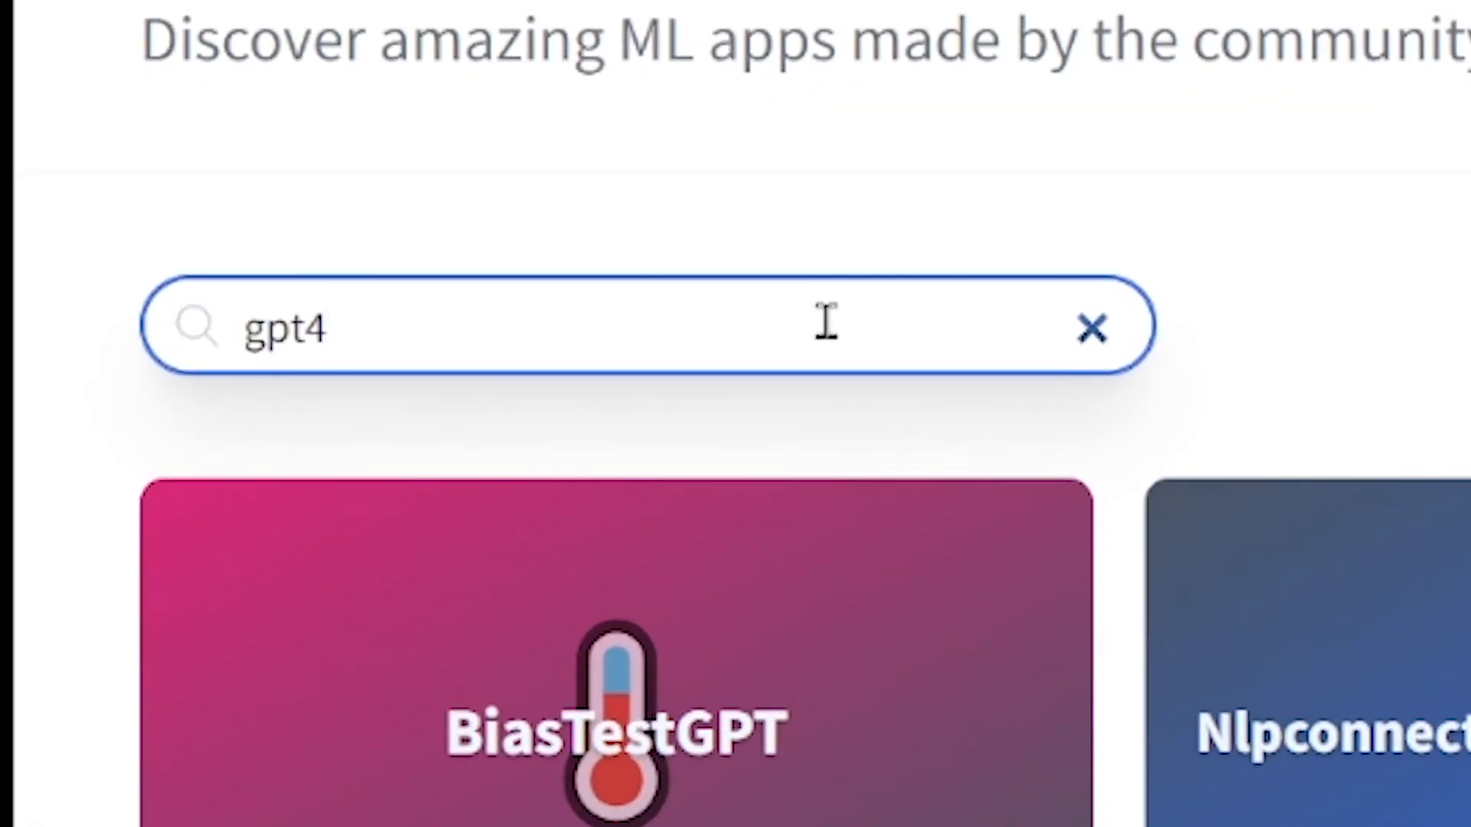
type("all")
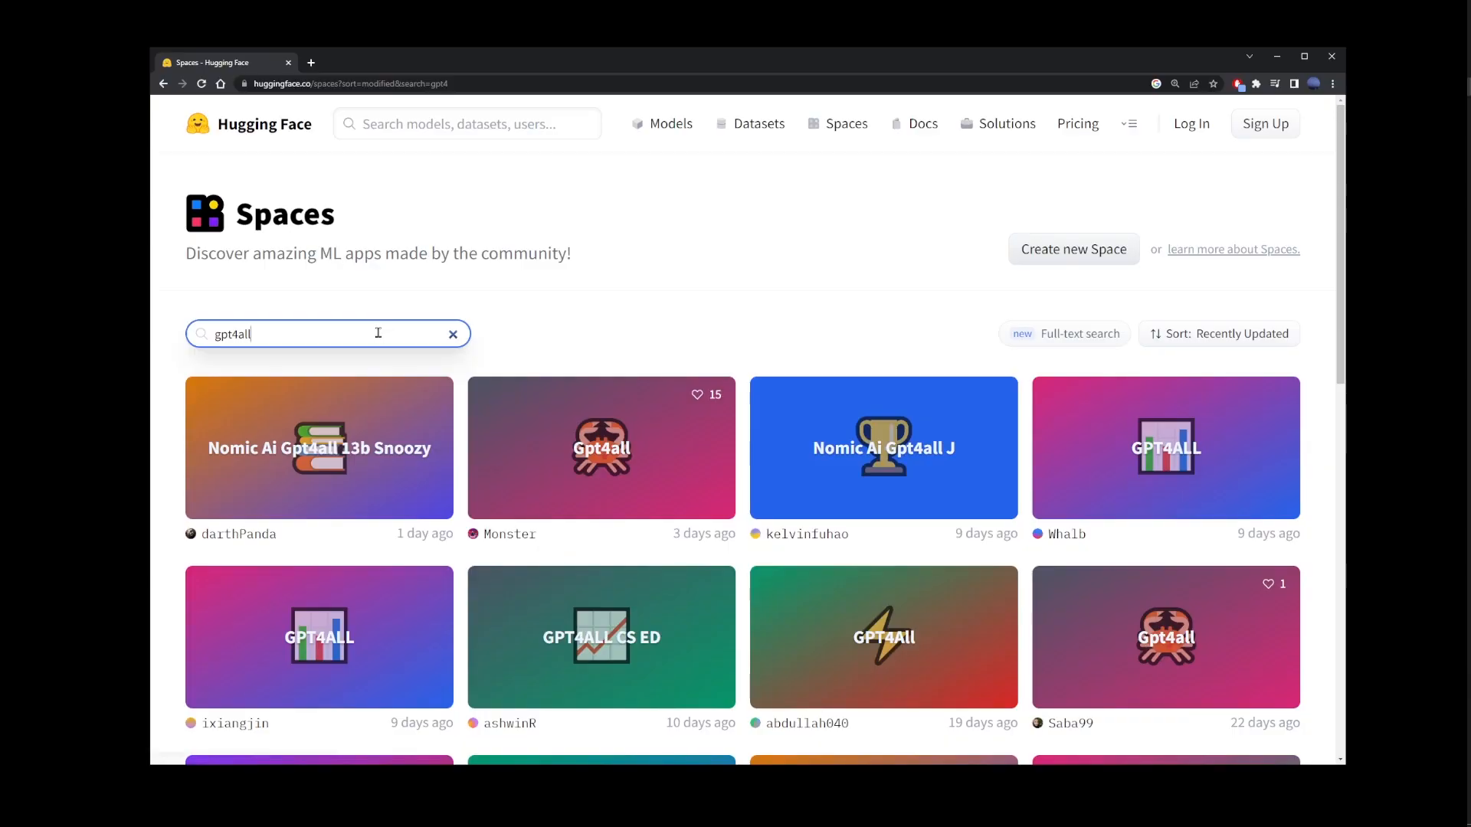
mouse_move(601, 472)
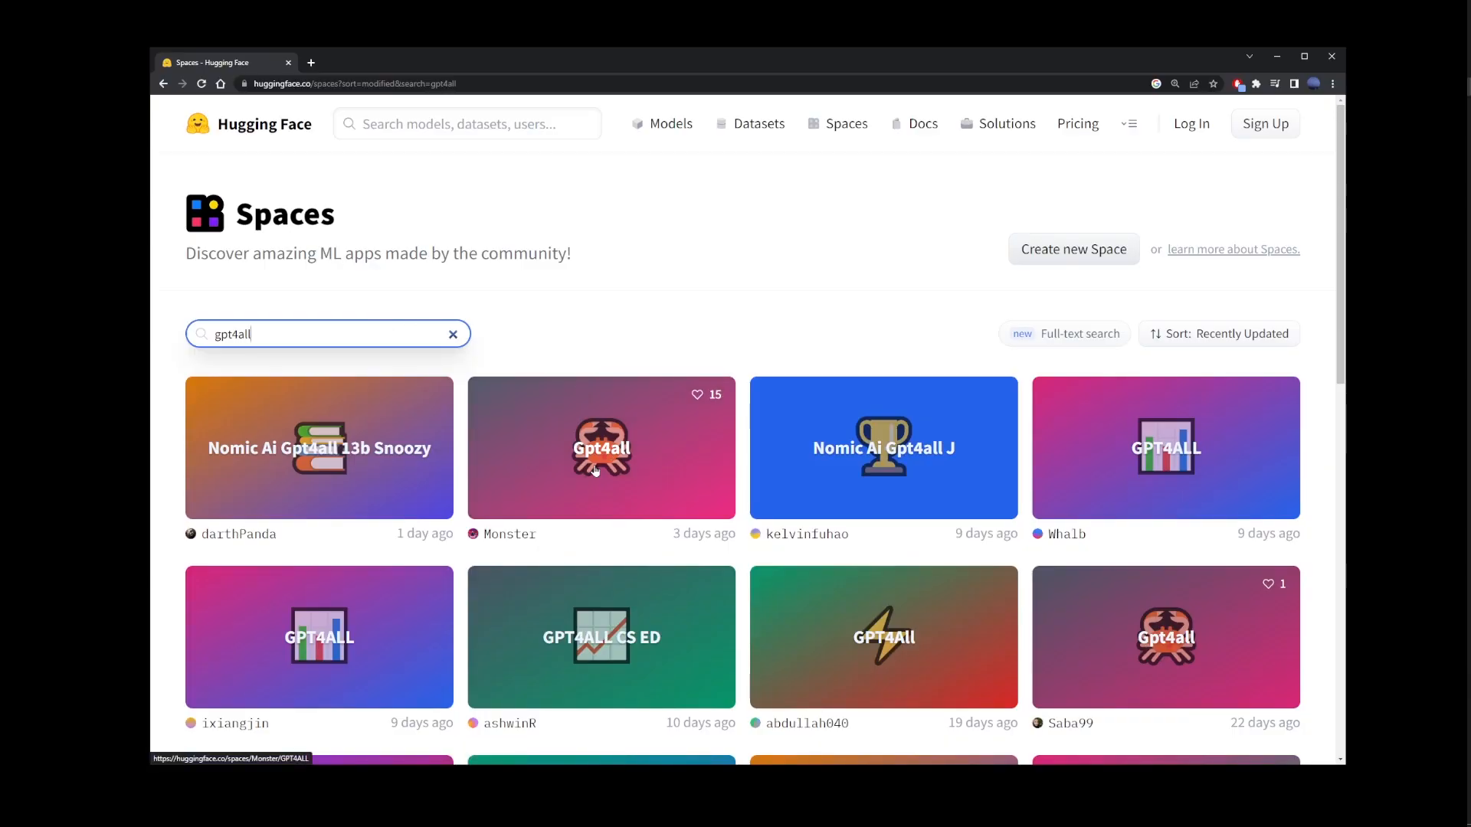
Open the Gpt4all space and enter 'make rice recipe' as its question.
left_click(600, 447)
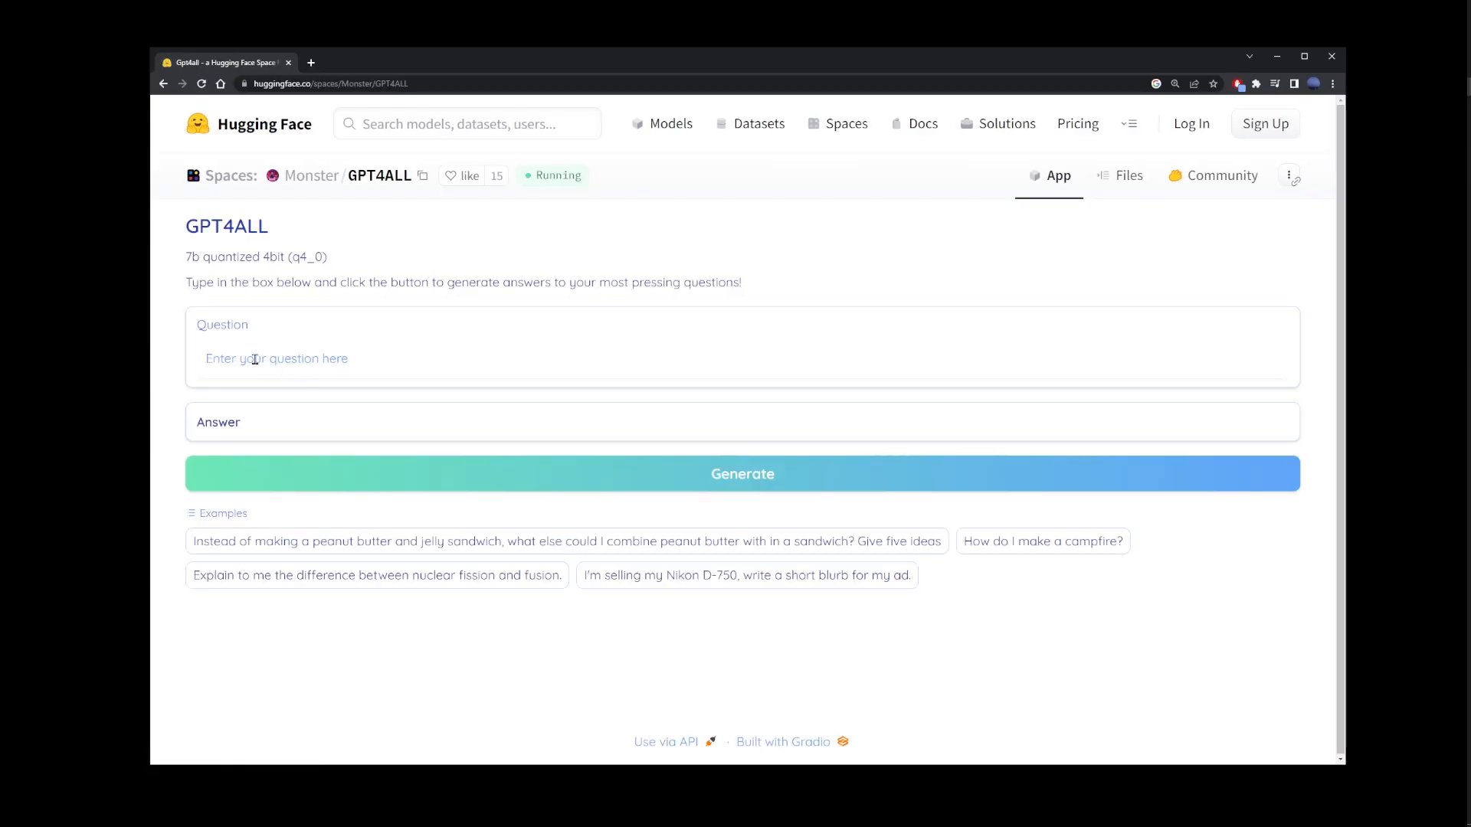
type("make rice")
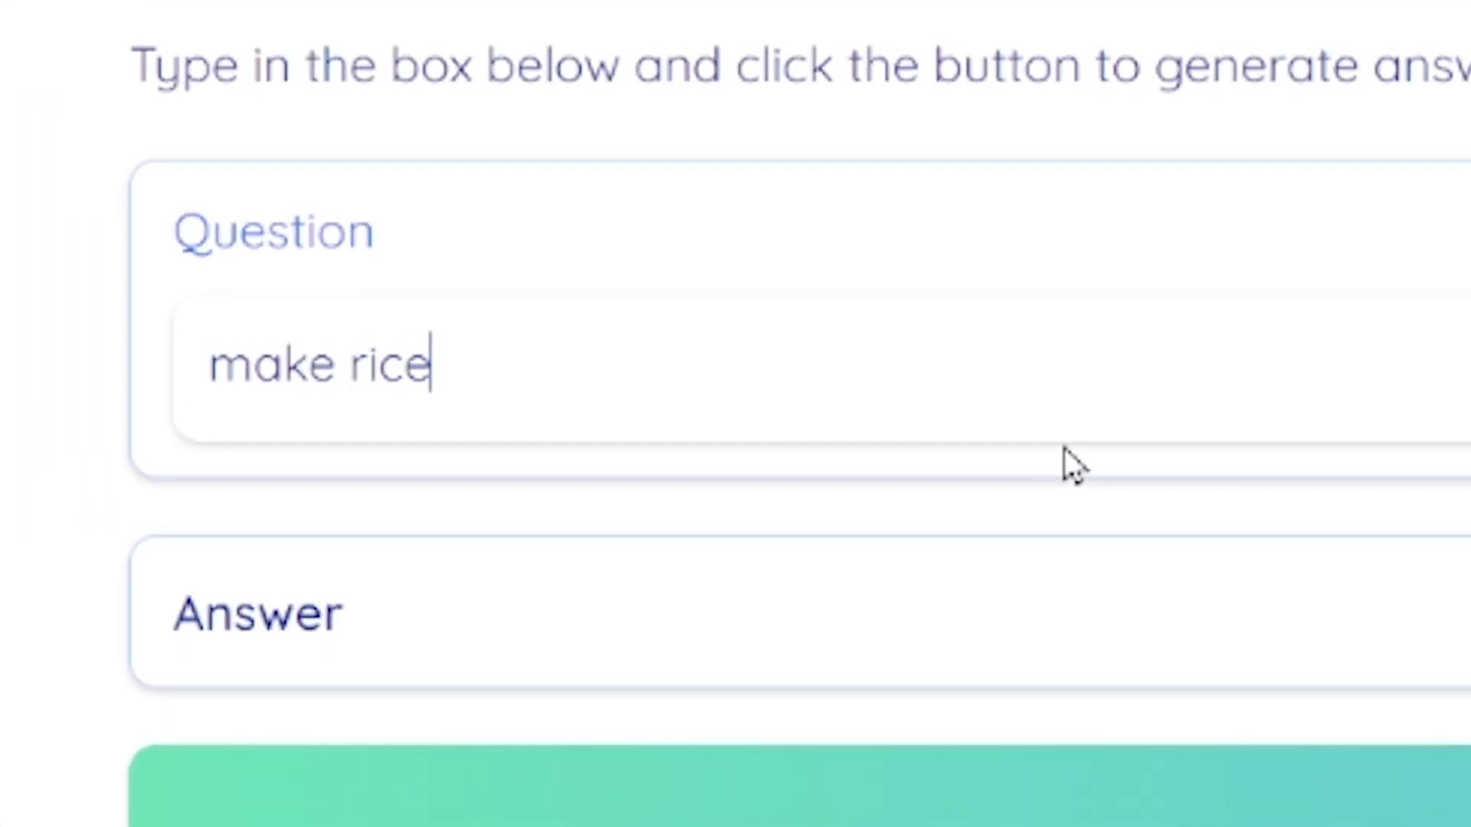
type("recipe")
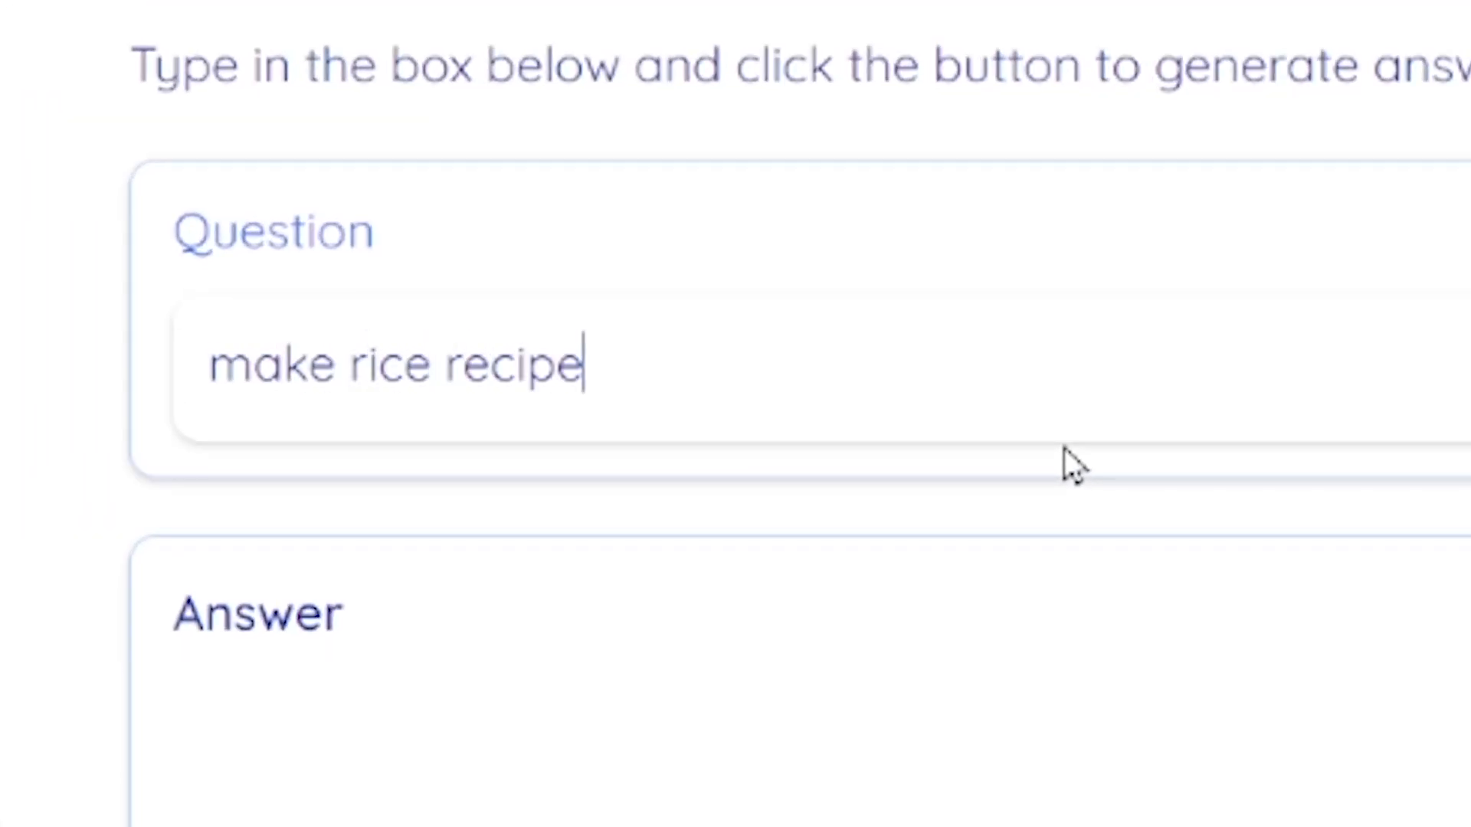